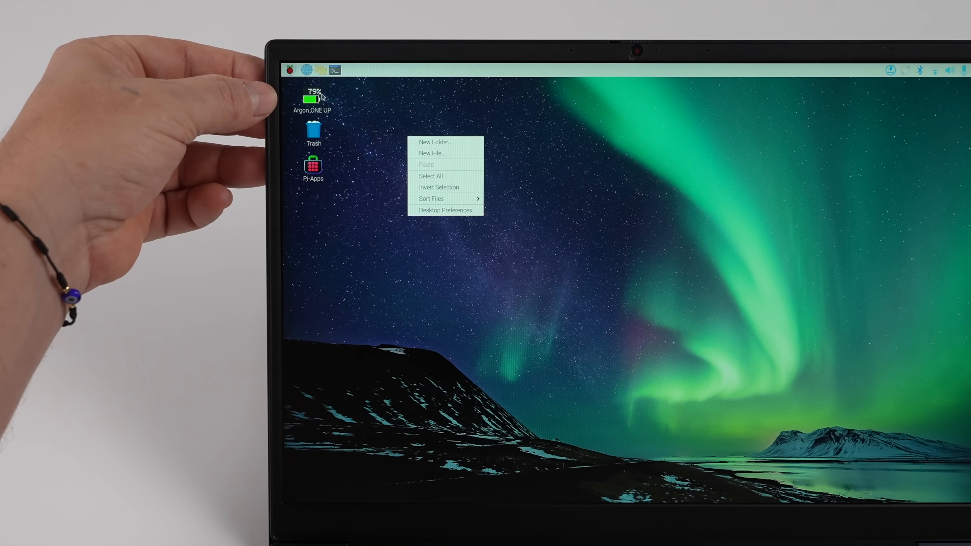
Launch the Argon ONE UP tool and choose option 1, Get Battery Status.
double_click(312, 99)
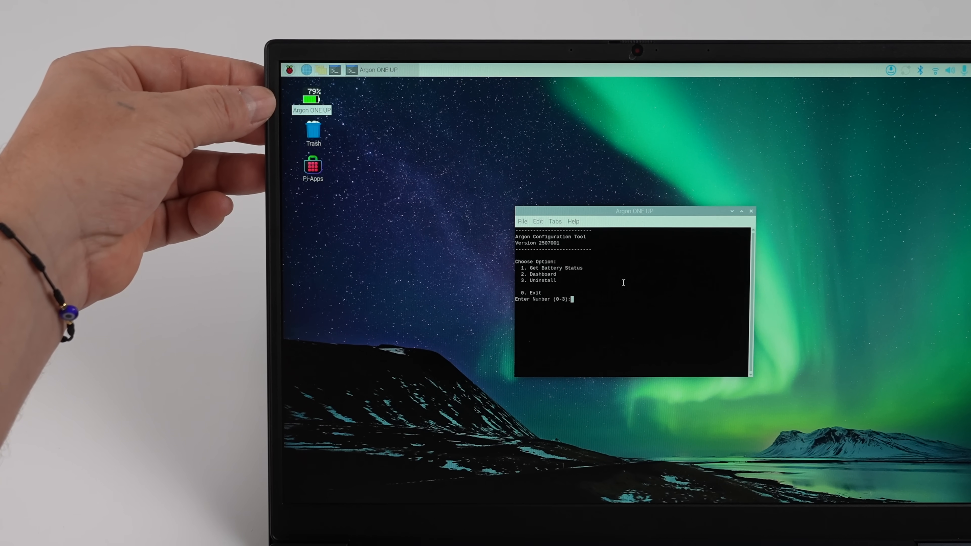
text(1\)
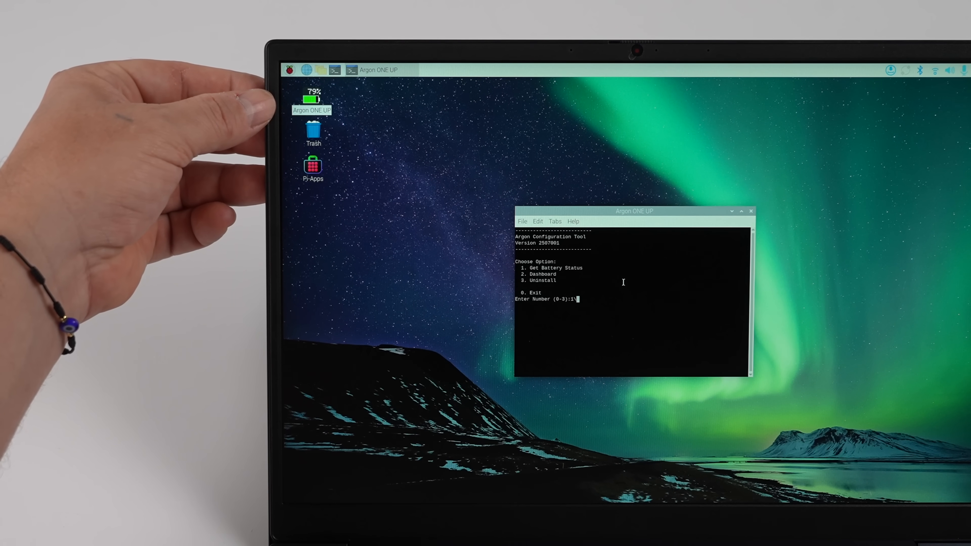
key(Return)
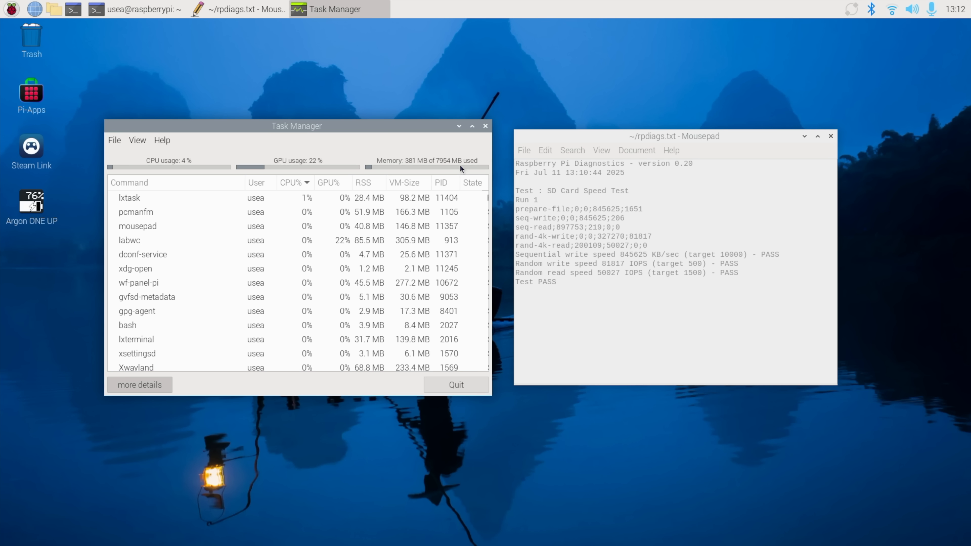
mouse_move(605, 117)
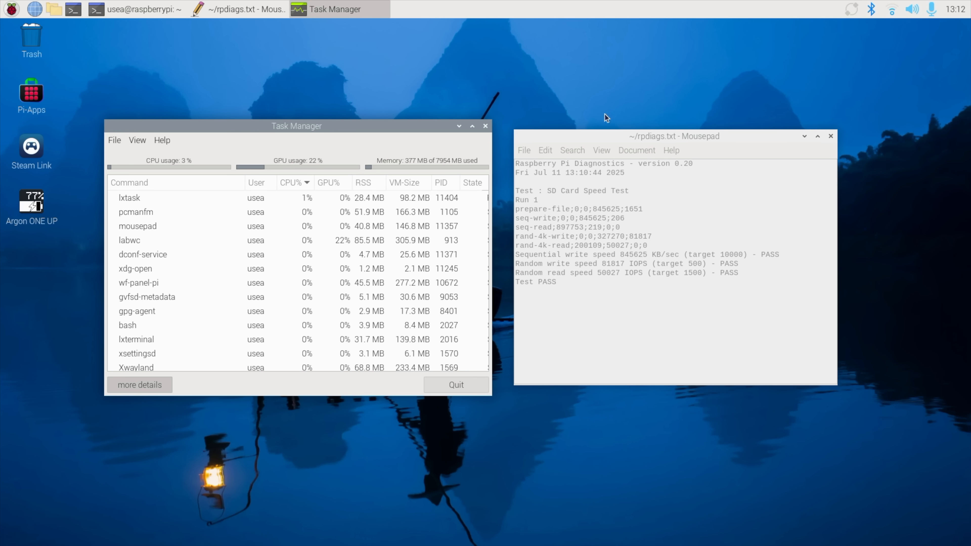
click(710, 334)
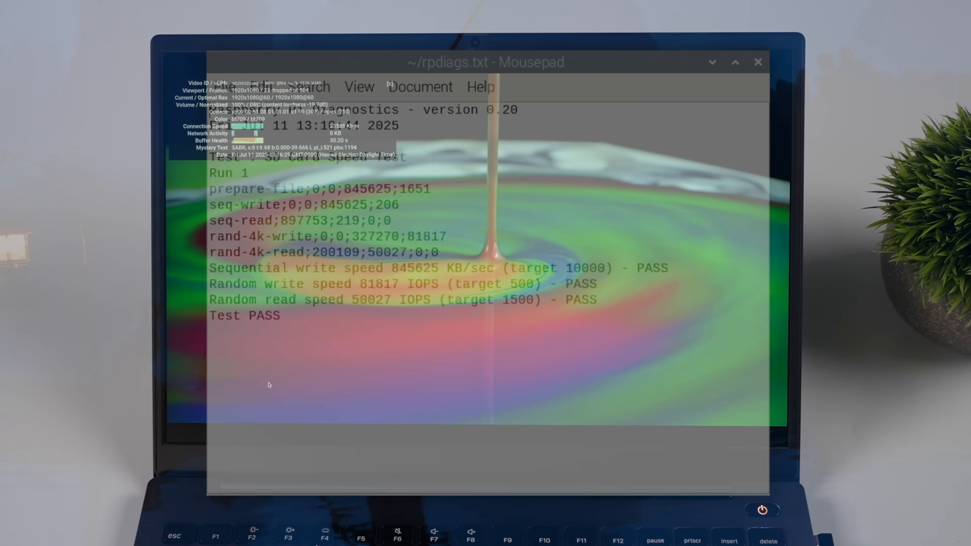
click(758, 61)
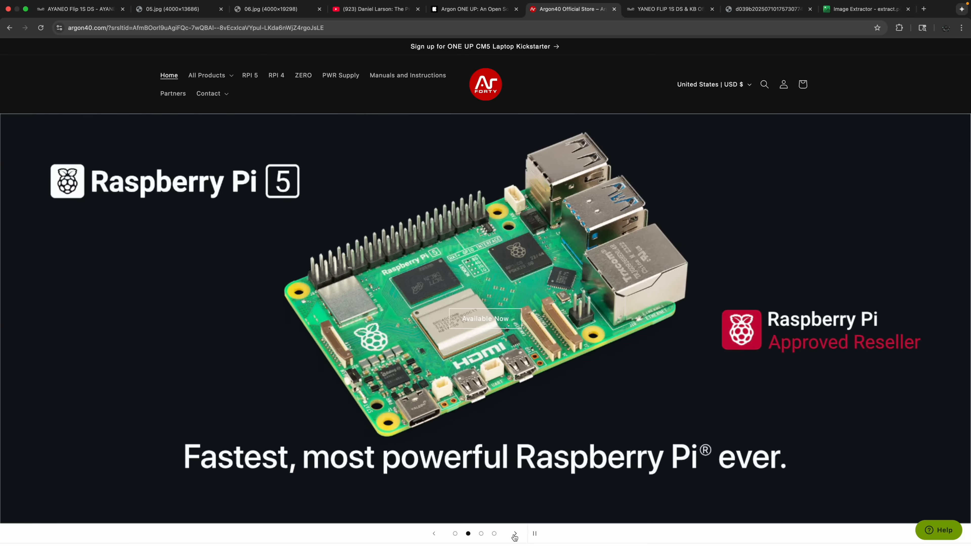
Advance the featured banner three slides to the Argon ONE V5 case.
click(514, 536)
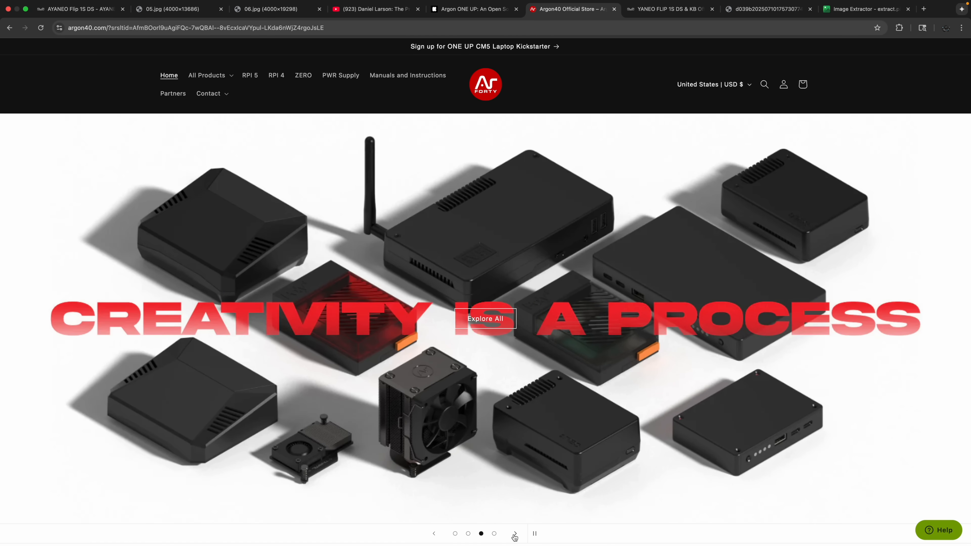
click(514, 536)
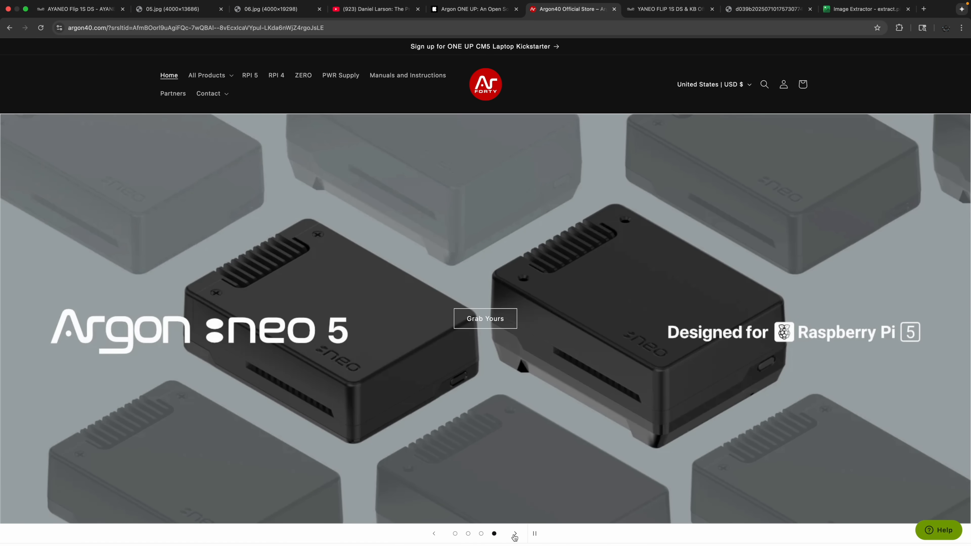
click(514, 533)
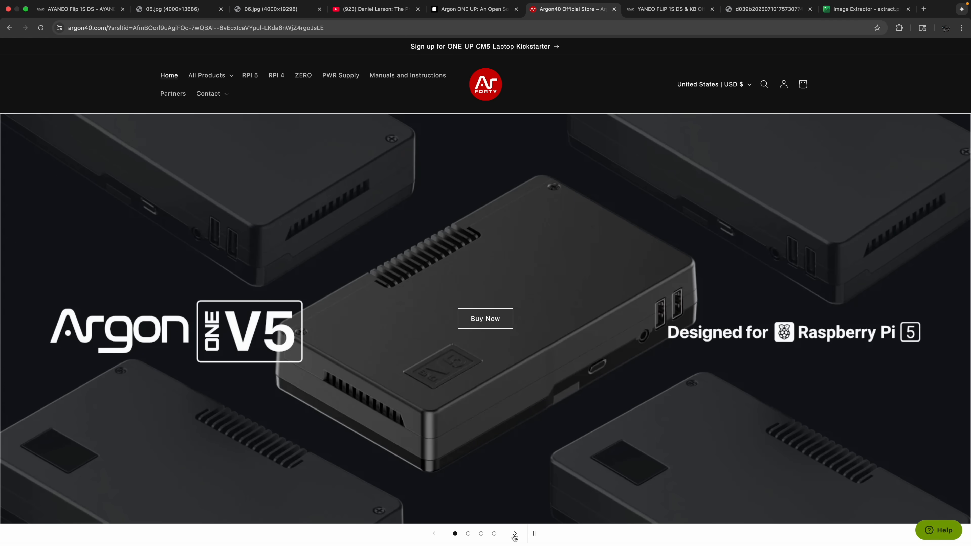